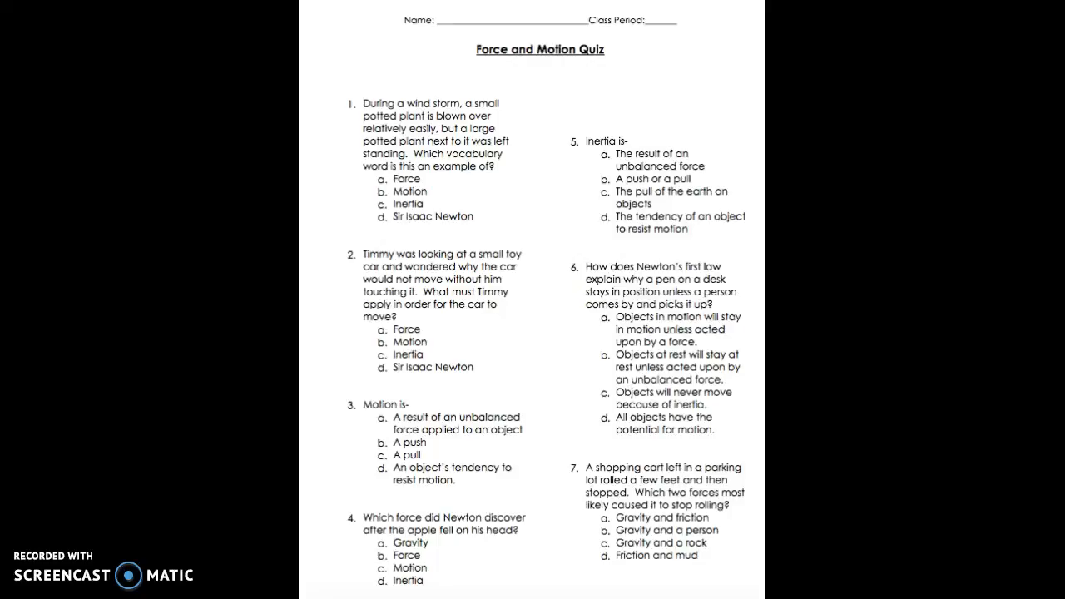
{"action": "scroll", "scroll_direction": "down", "scroll_amount": 3}
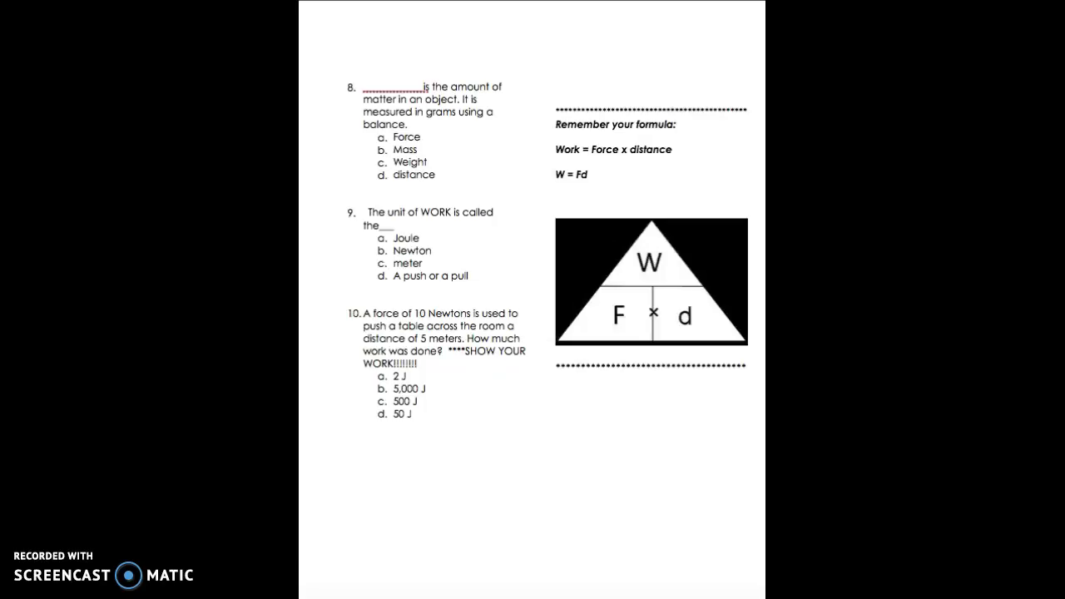